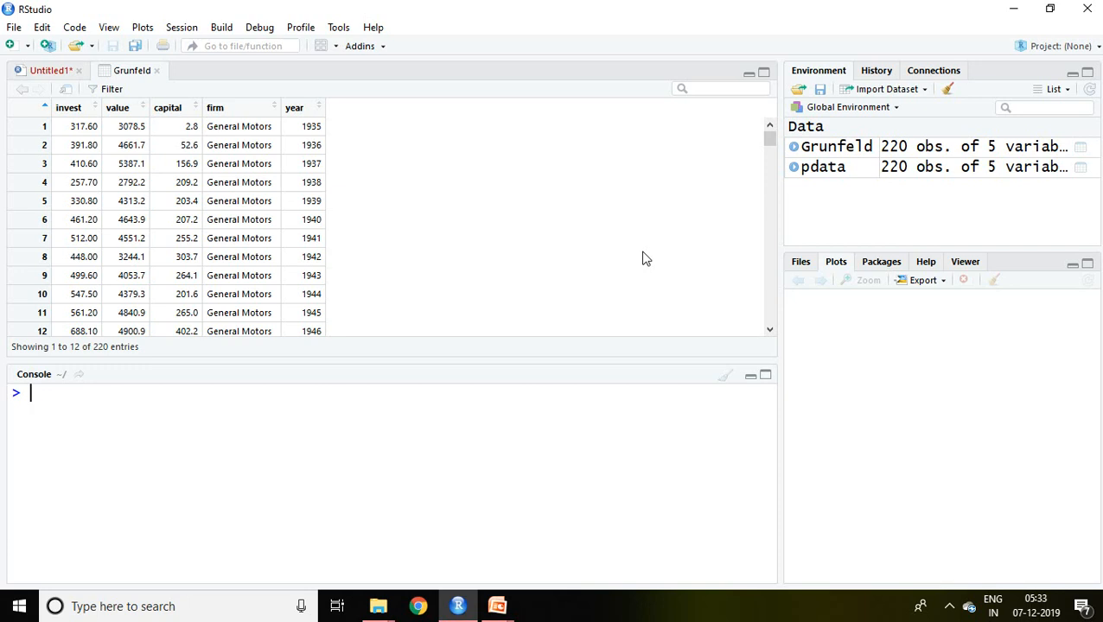
mouse_move(615, 222)
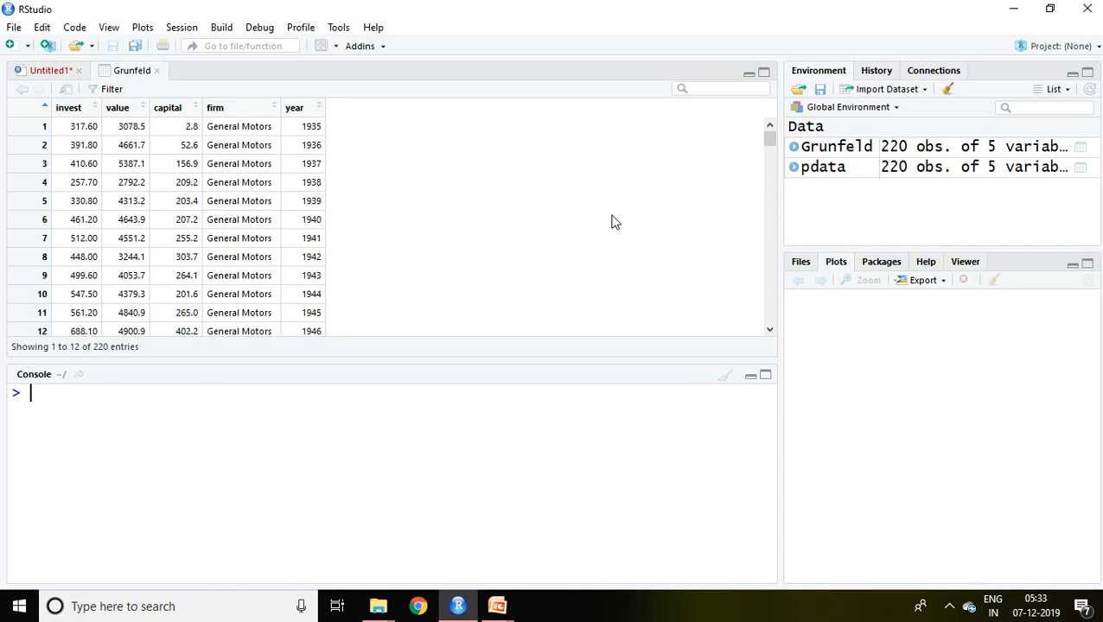
Show the Untitled1 script with the two-ways effect equation Yit = μ + α'i + λ't + β'Xit + uit
click(48, 69)
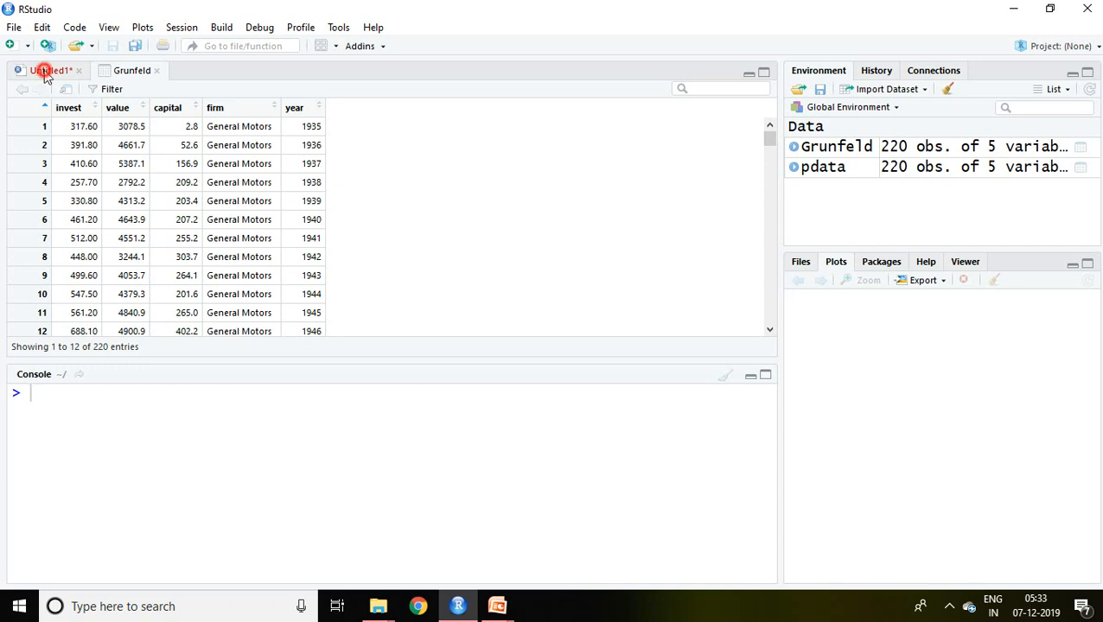
click(45, 71)
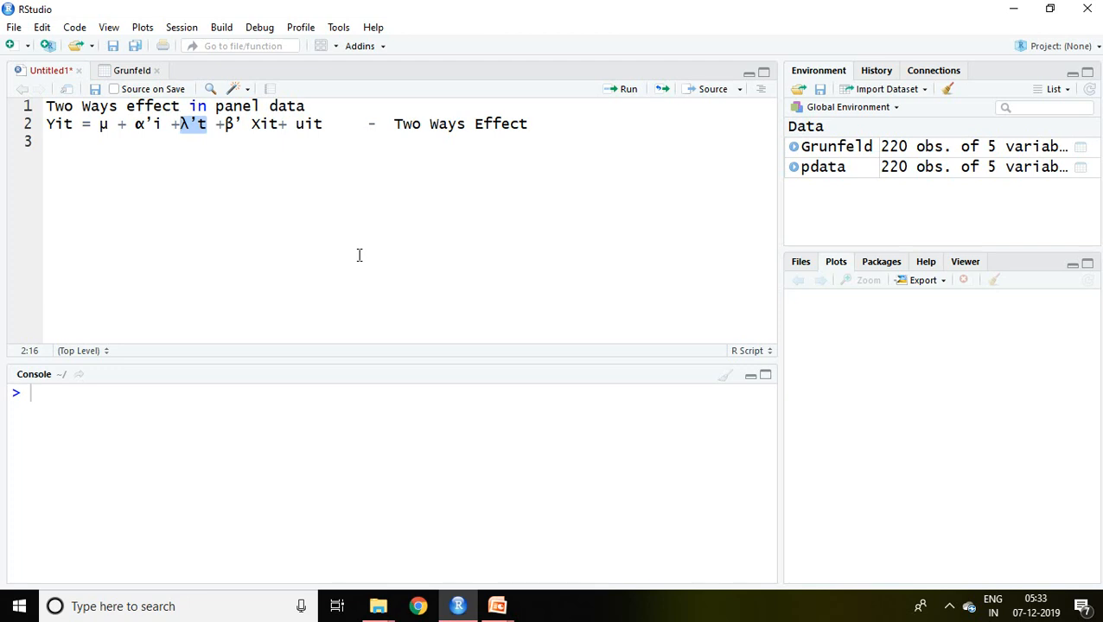
mouse_move(177, 181)
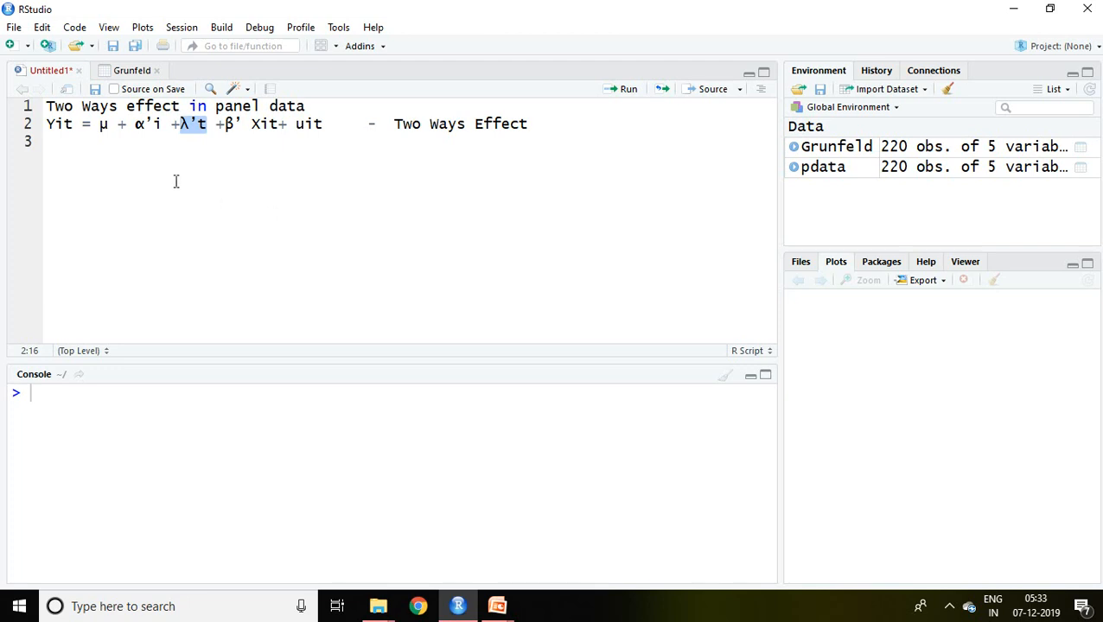
click(96, 125)
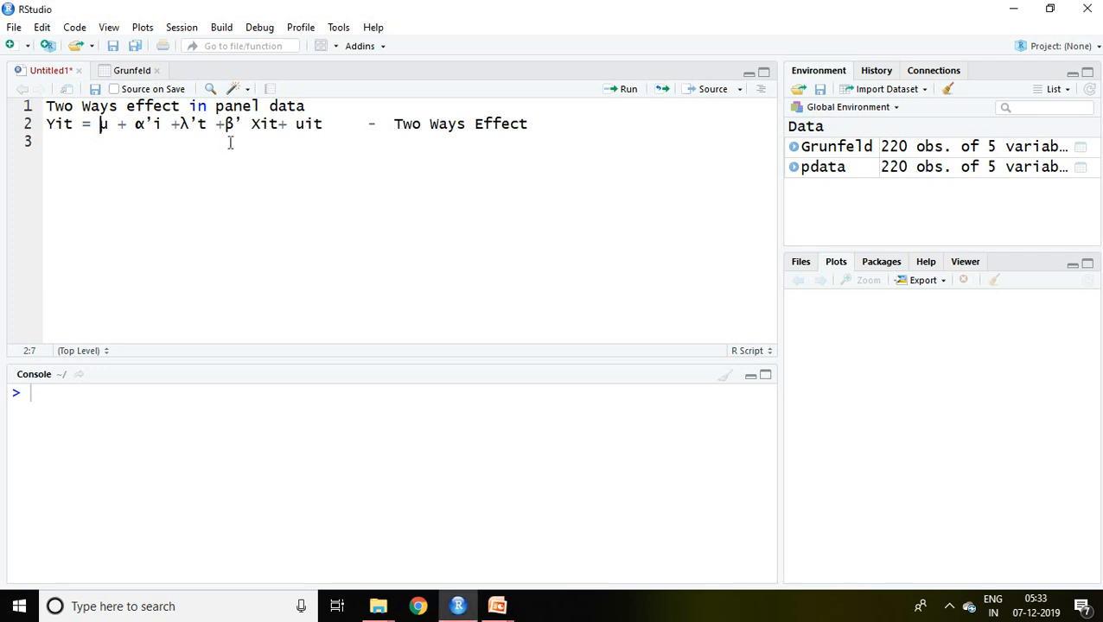
mouse_move(228, 124)
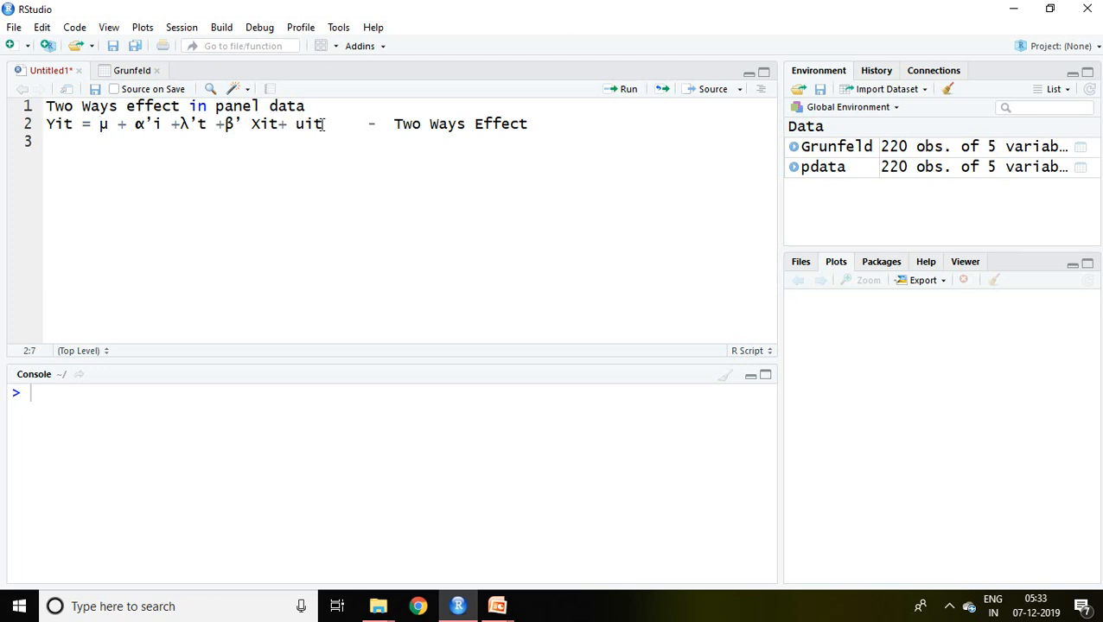
click(159, 124)
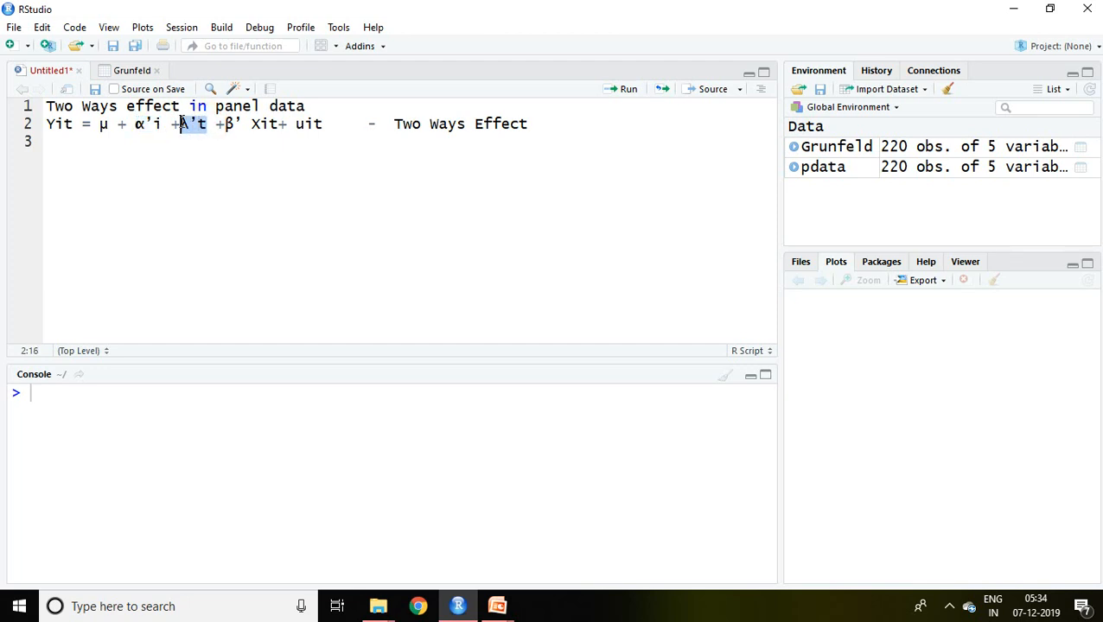
mouse_move(216, 204)
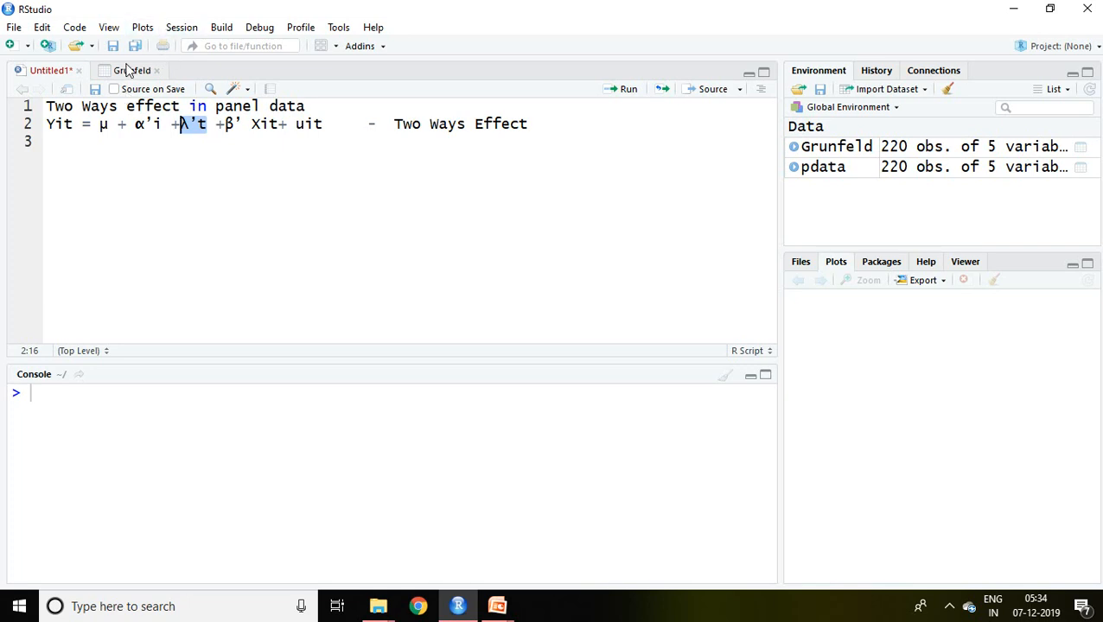
Return to the Grunfeld data table and place the cursor in the console
click(131, 69)
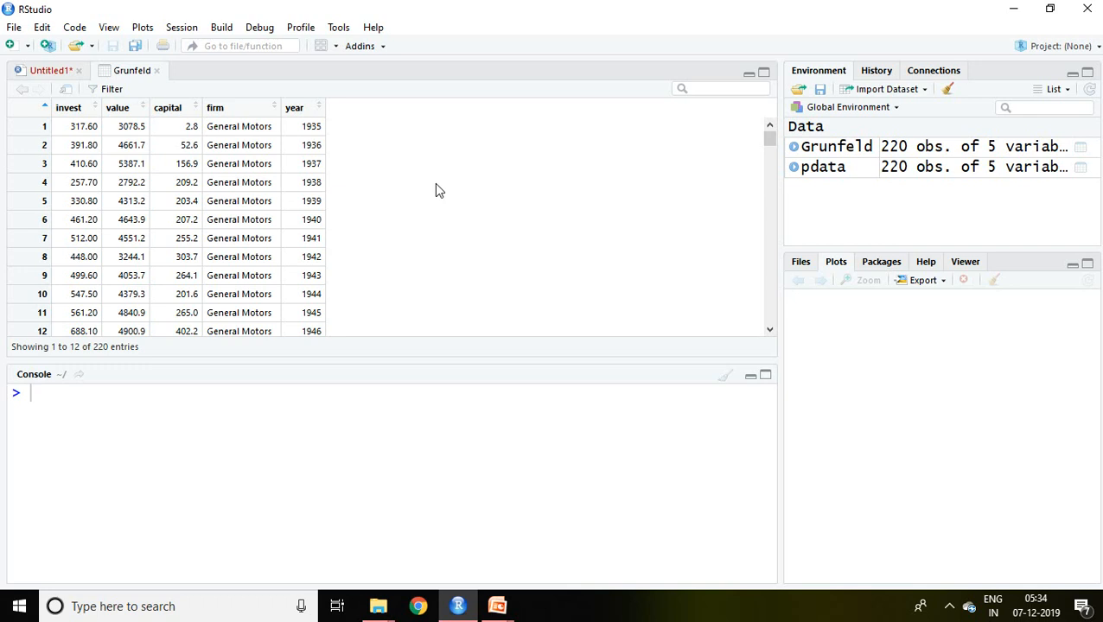
click(32, 396)
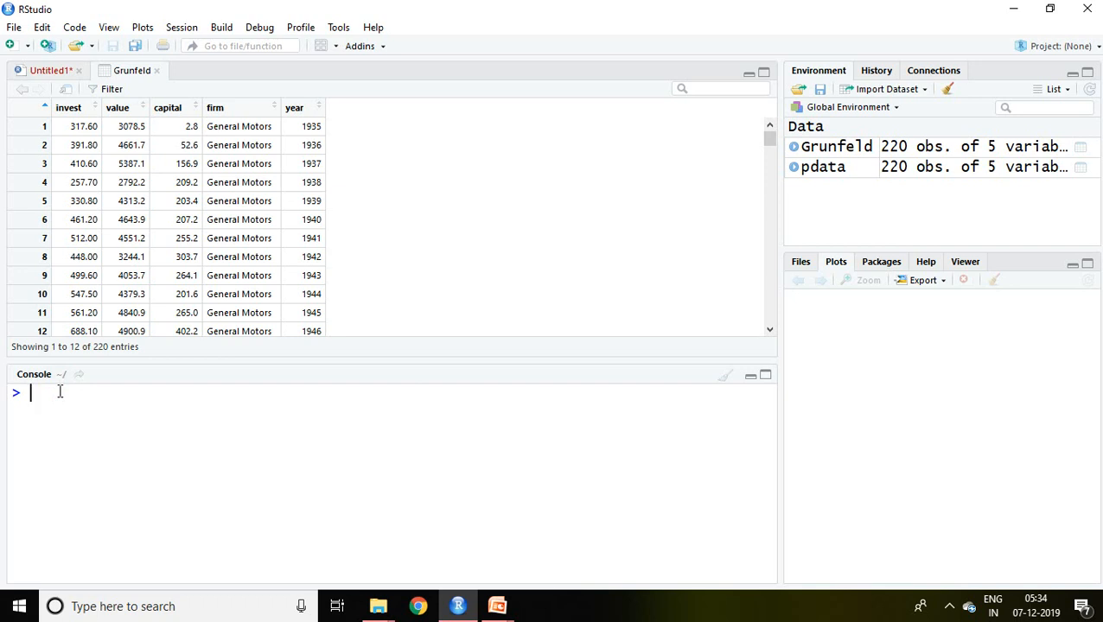
Start the console call fixed_two=plm(invest~value+capital, completing invest from the suggestions
text(f)
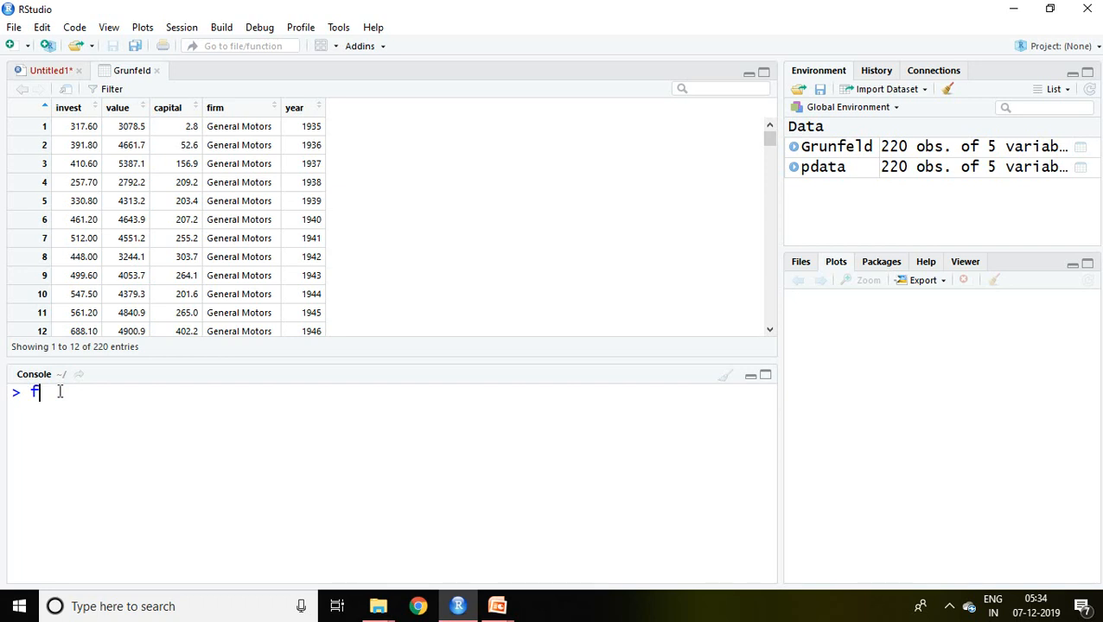
text(ixed)
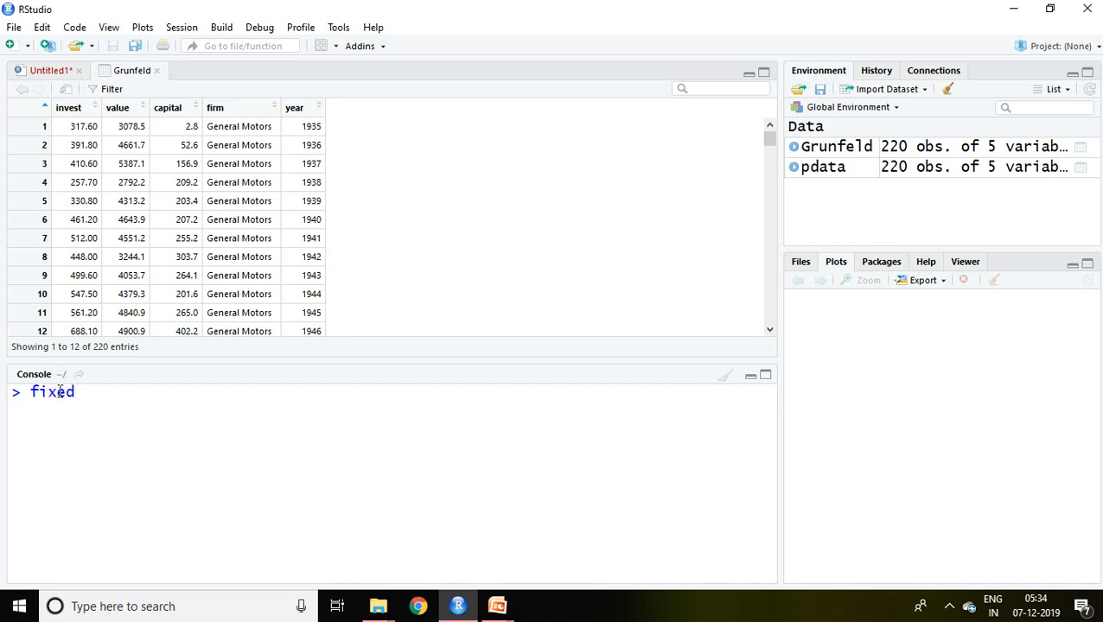
text(_to)
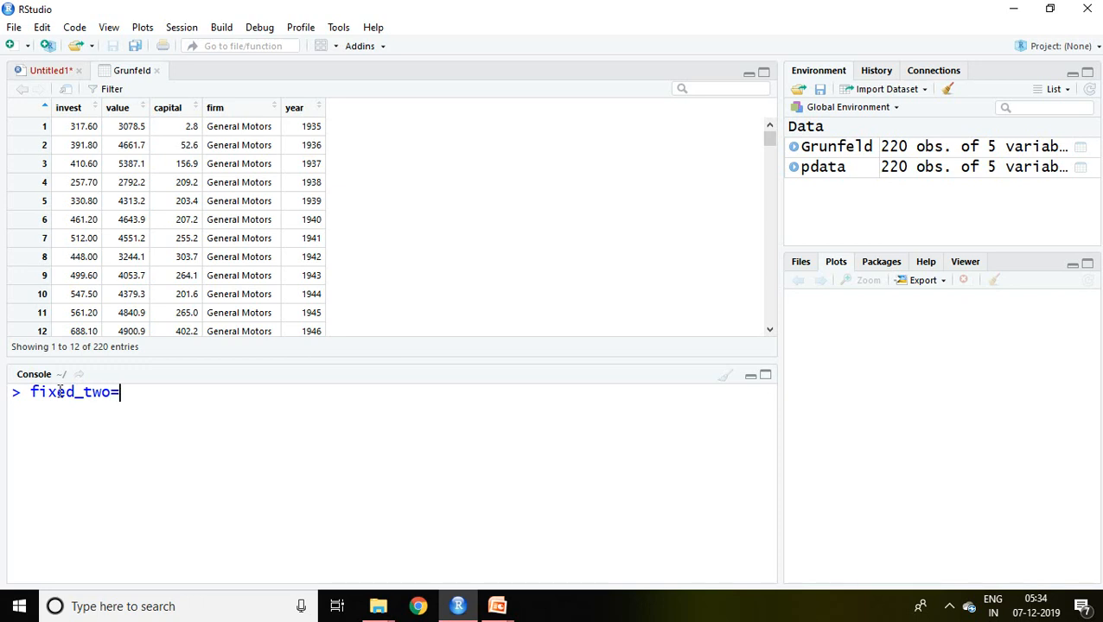
text(plm()
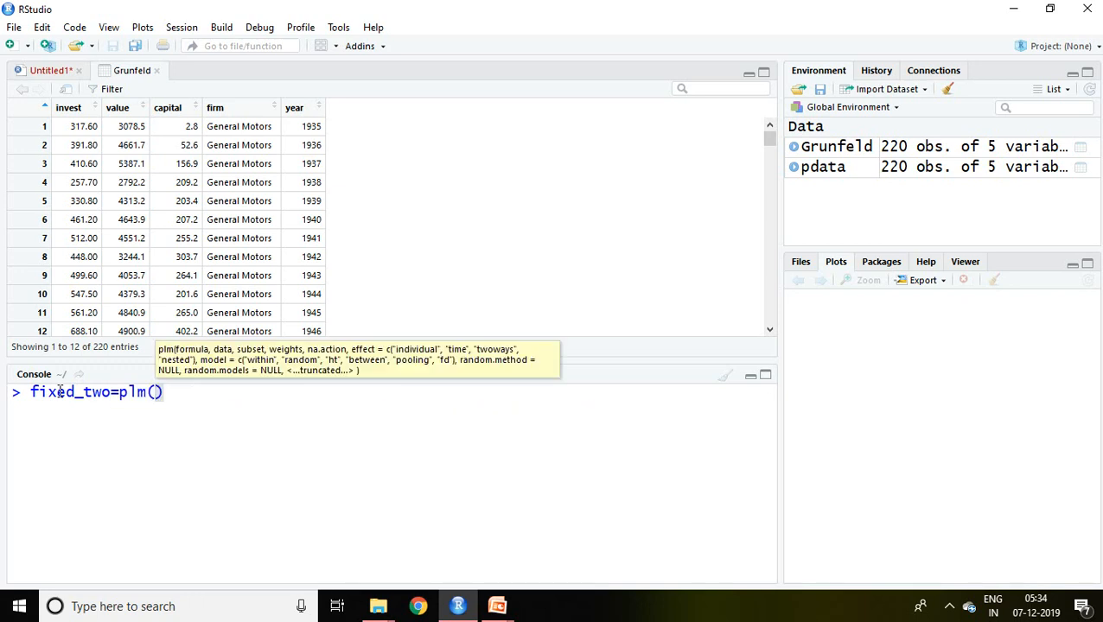
text(inve)
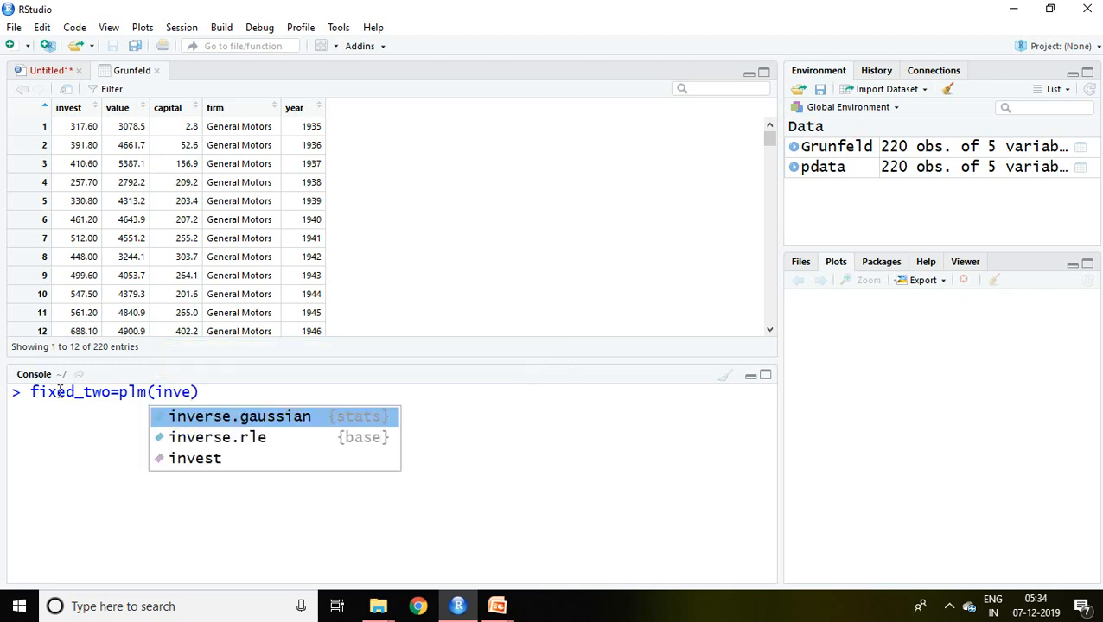
click(195, 458)
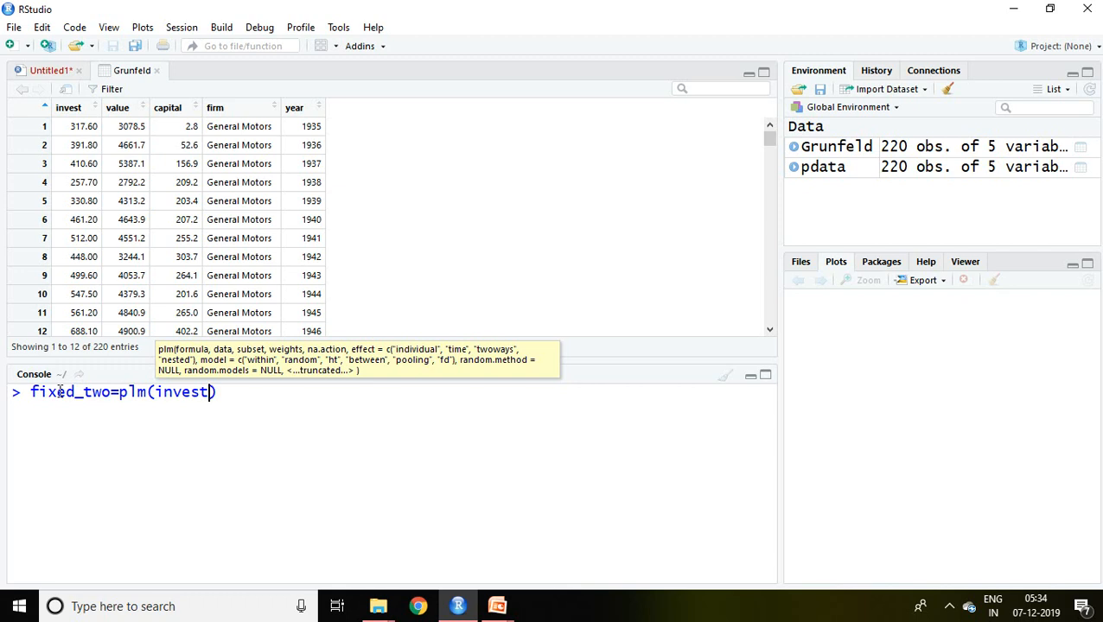
text(~val)
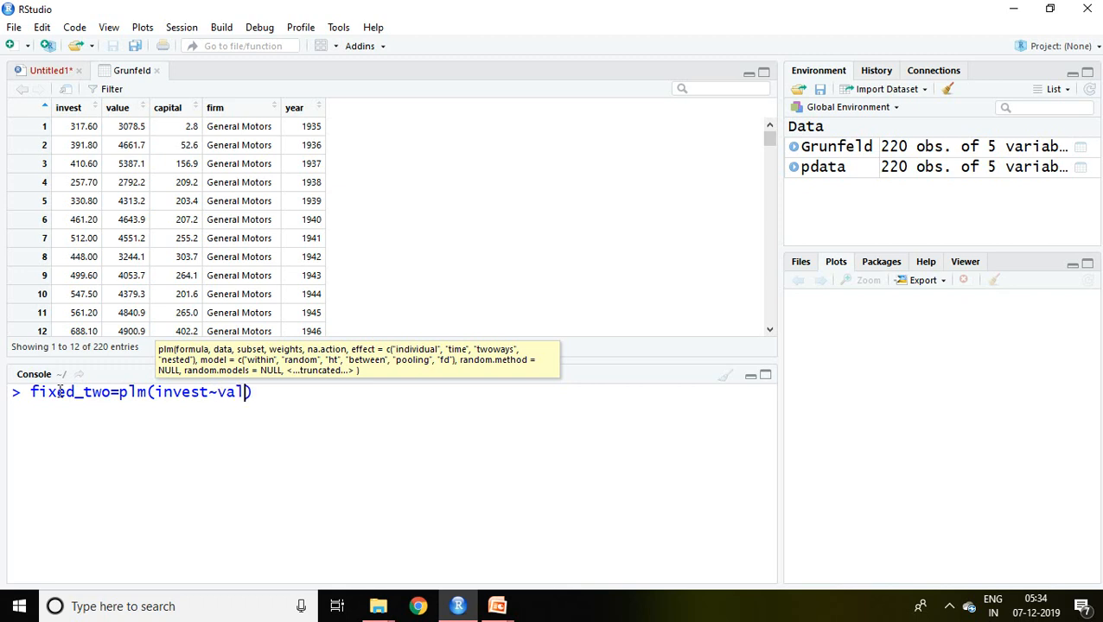
text(ue+)
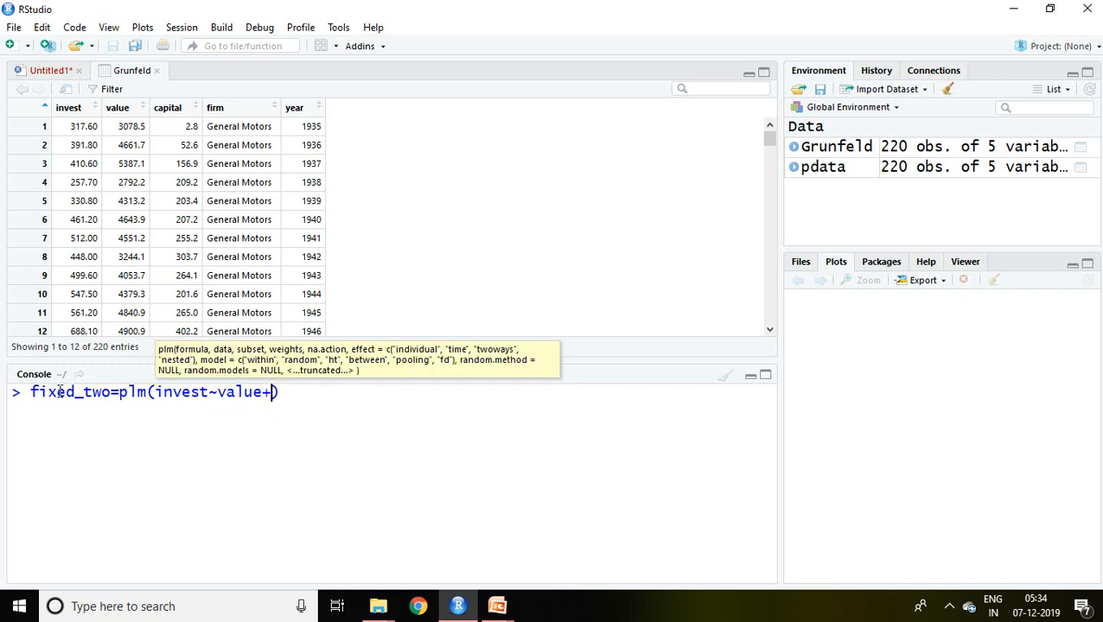
text(capital)
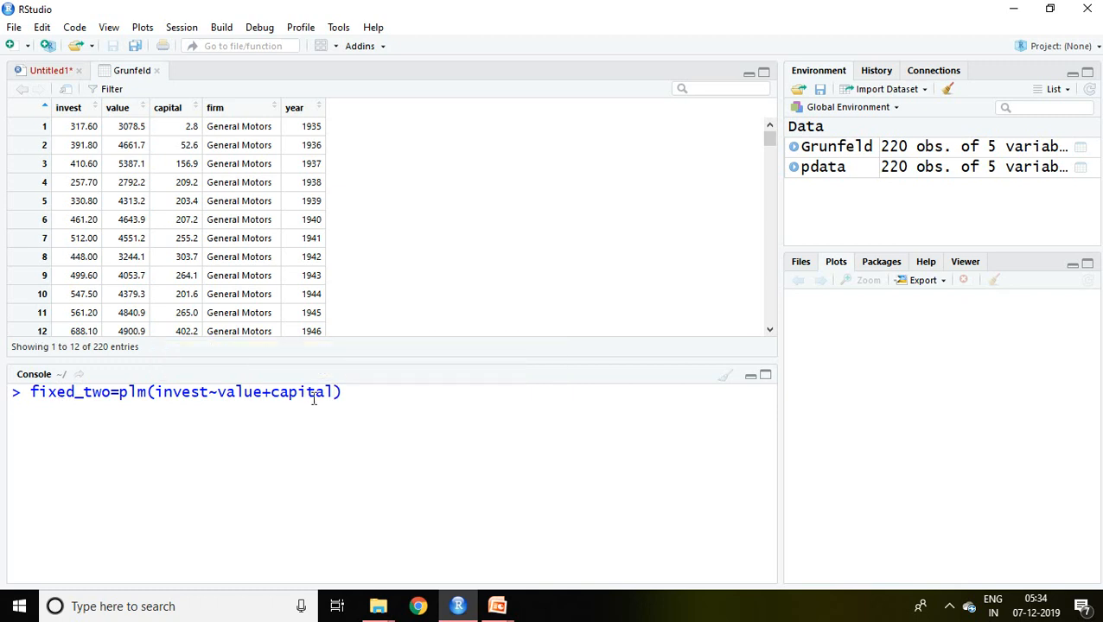
text(,)
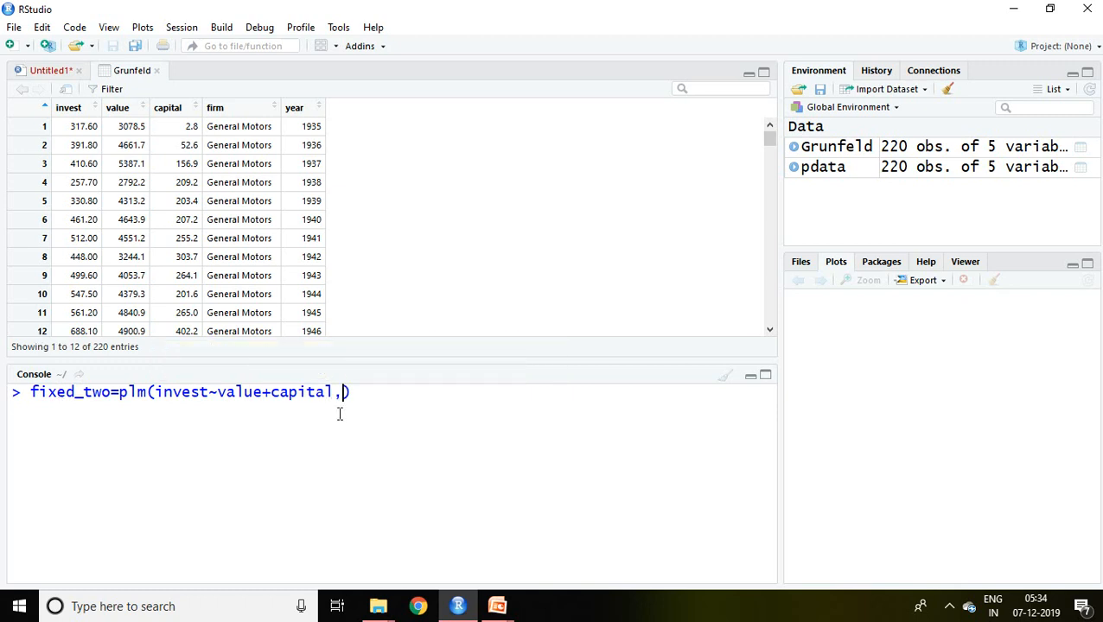
Add data = pdata, model = "within" and effect = "twoways" to the plm call without running it
text(data = pdat)
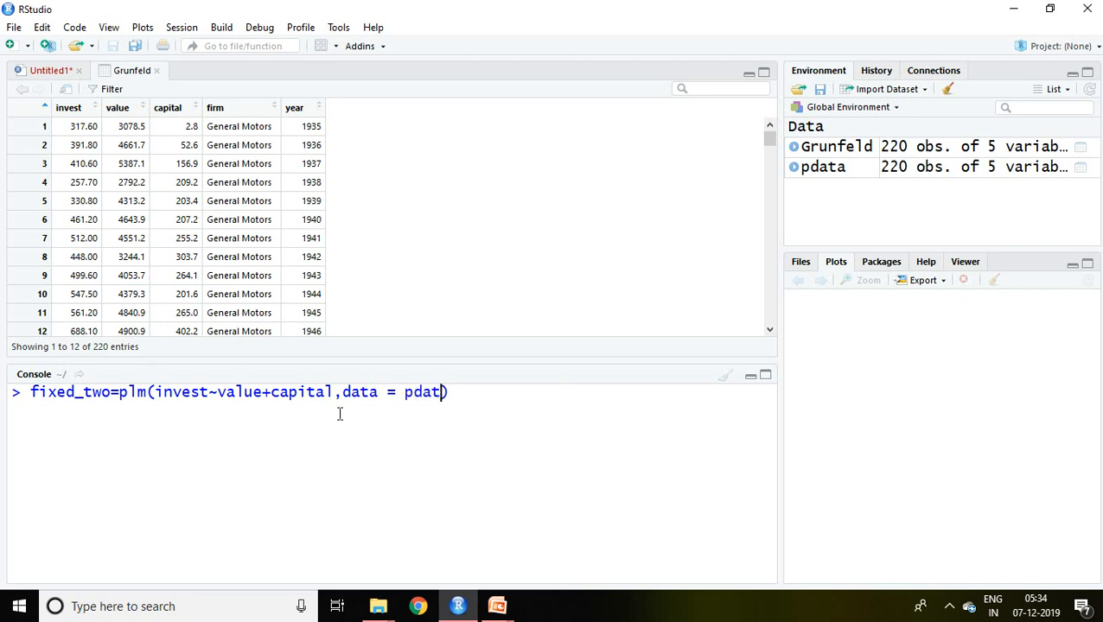
text(,)
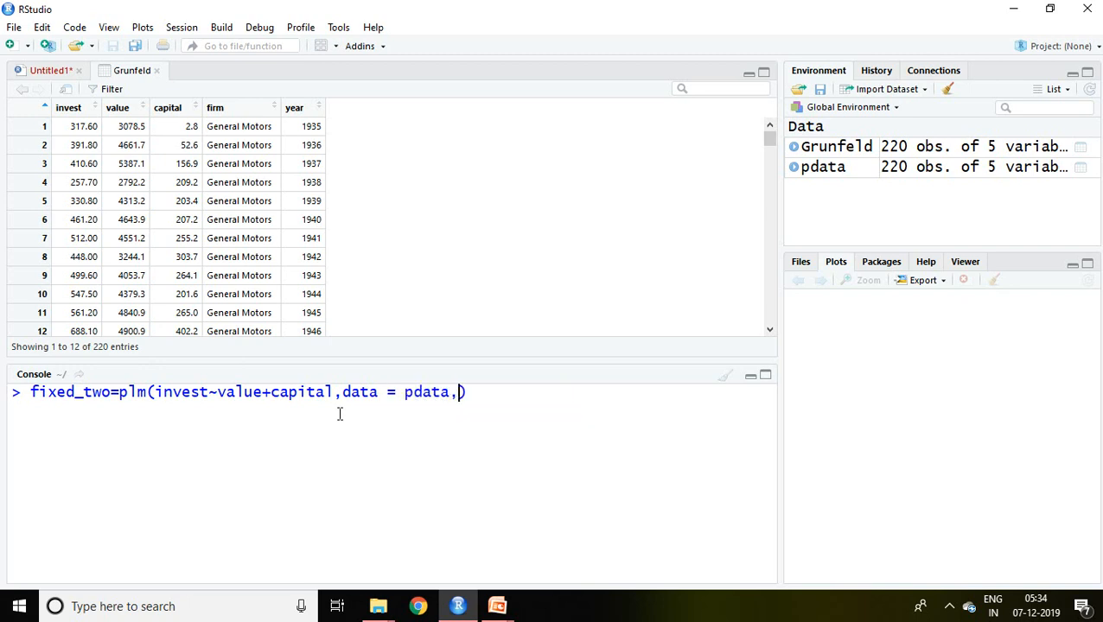
text(model)
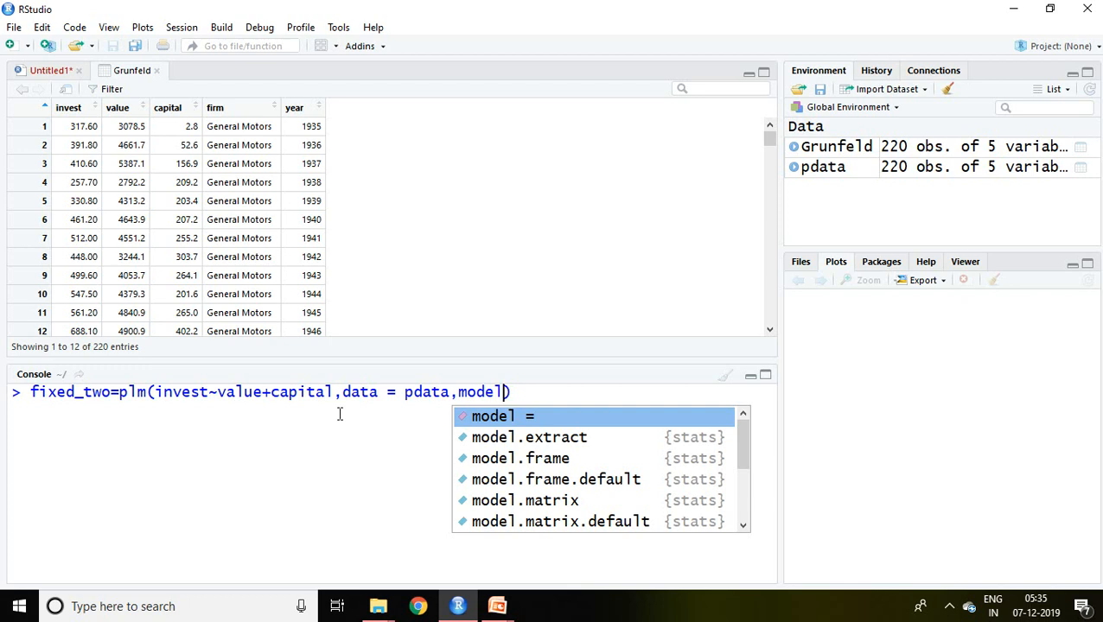
key(Tab)
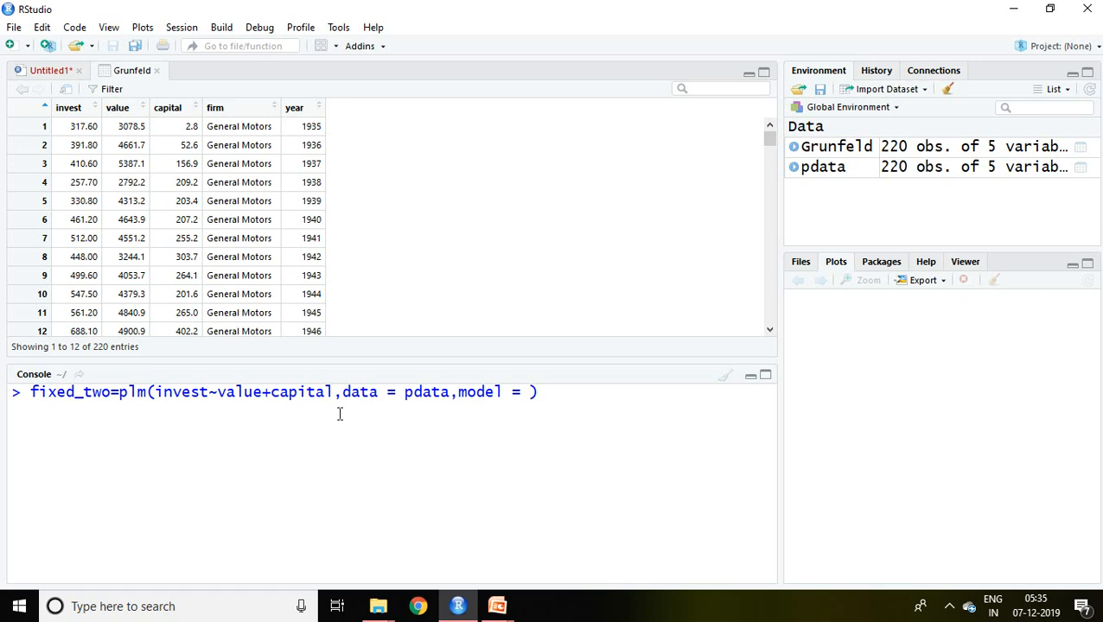
text("within")
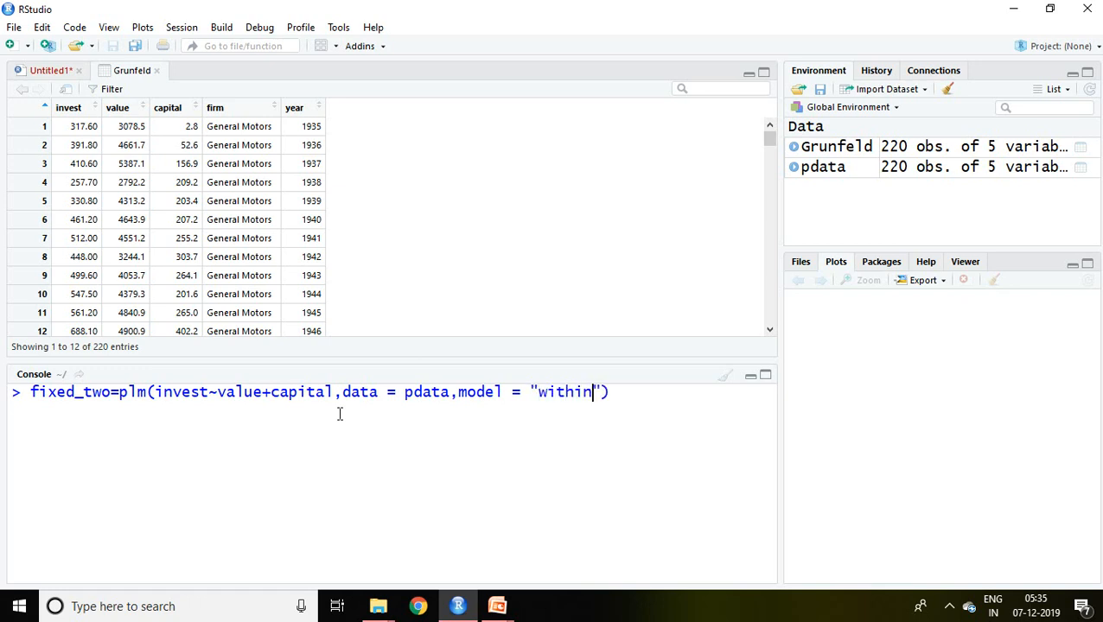
text(,eff)
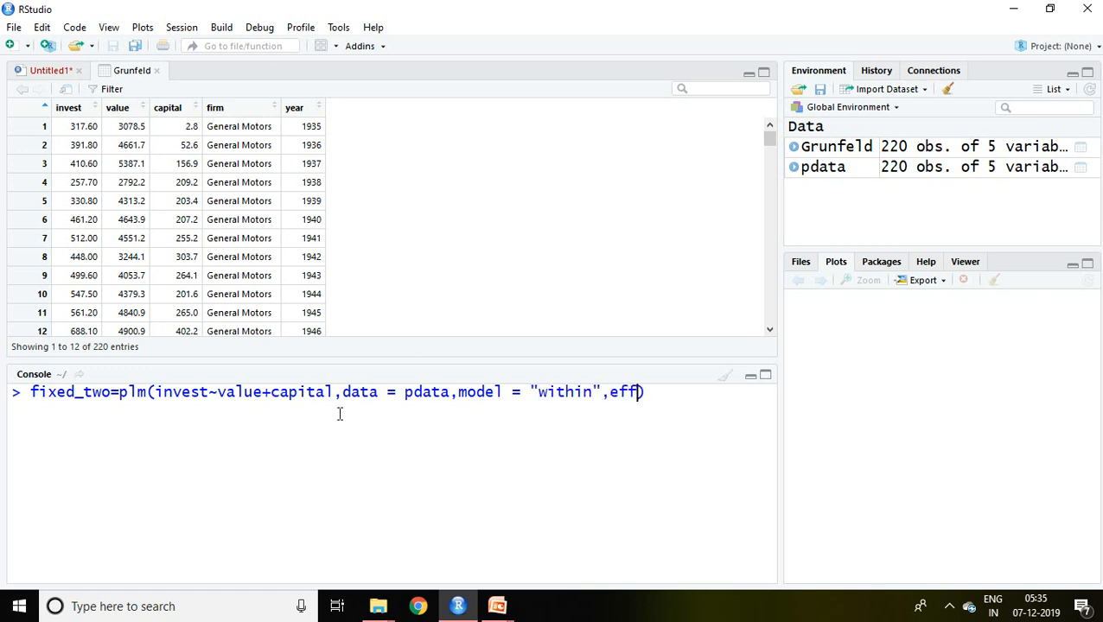
text(ect =)
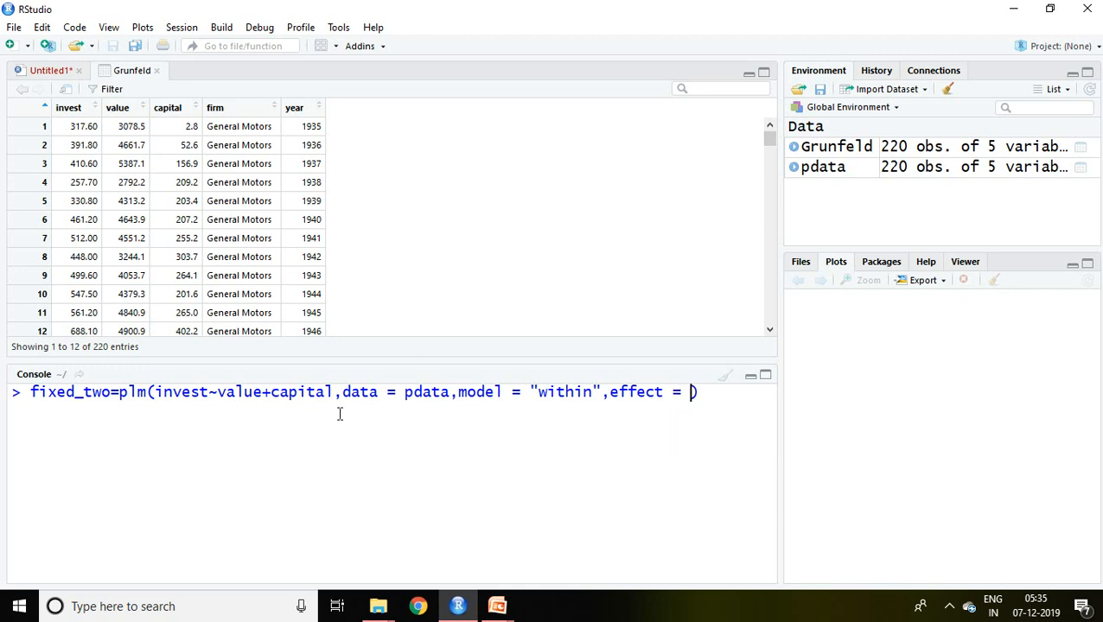
text("two")
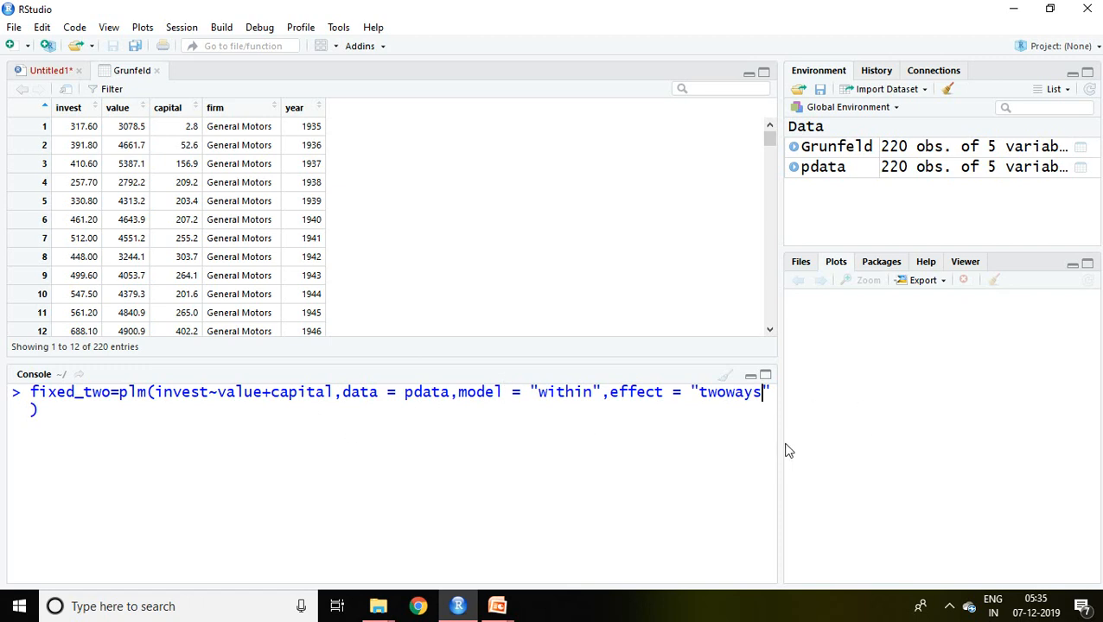
mouse_move(366, 244)
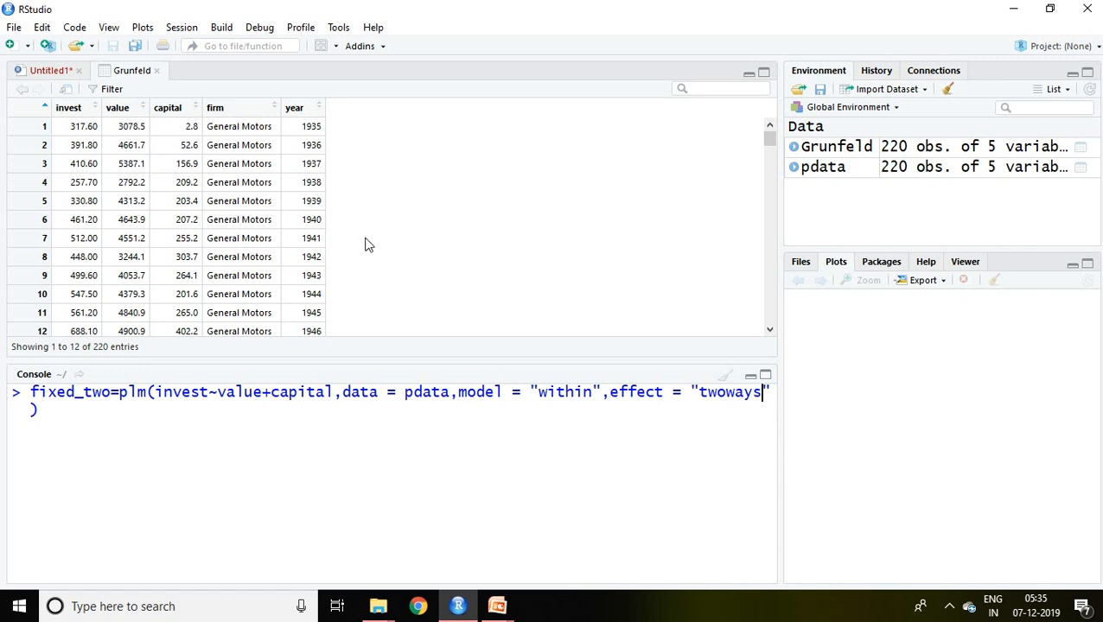
mouse_move(498, 259)
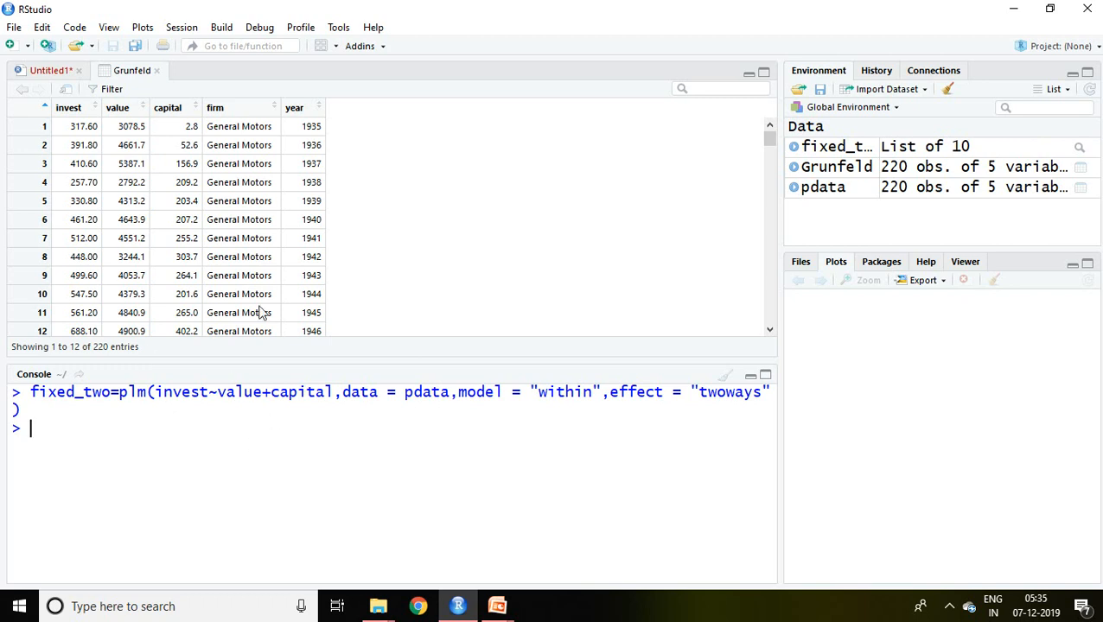
mouse_move(138, 422)
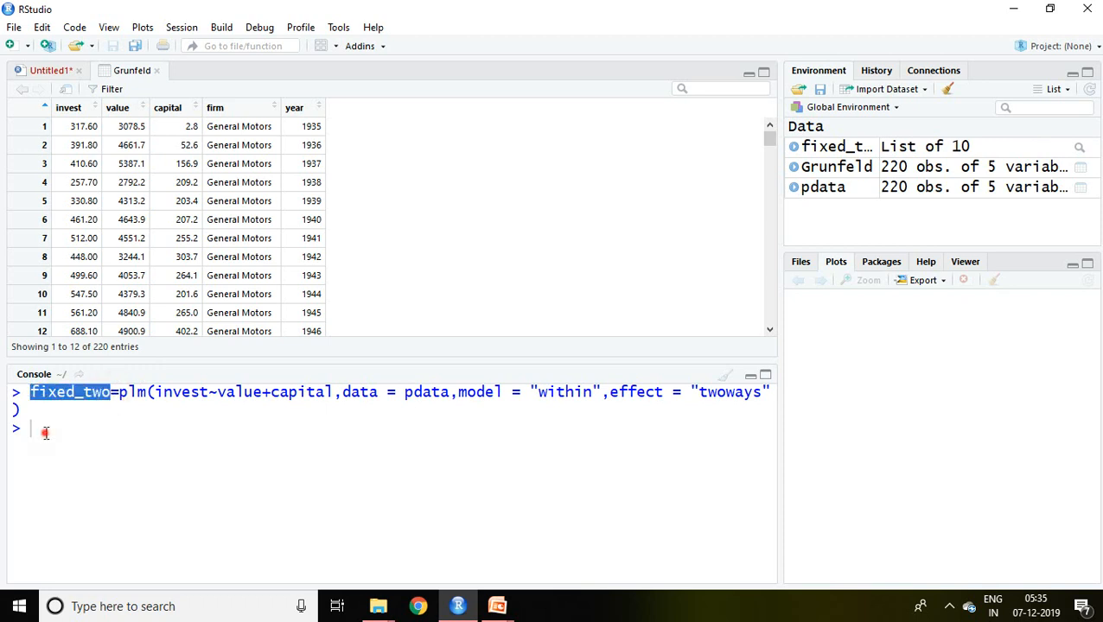
Run the plm call to create fixed_two and enter summary(fixed_two) at the prompt
text(summary()
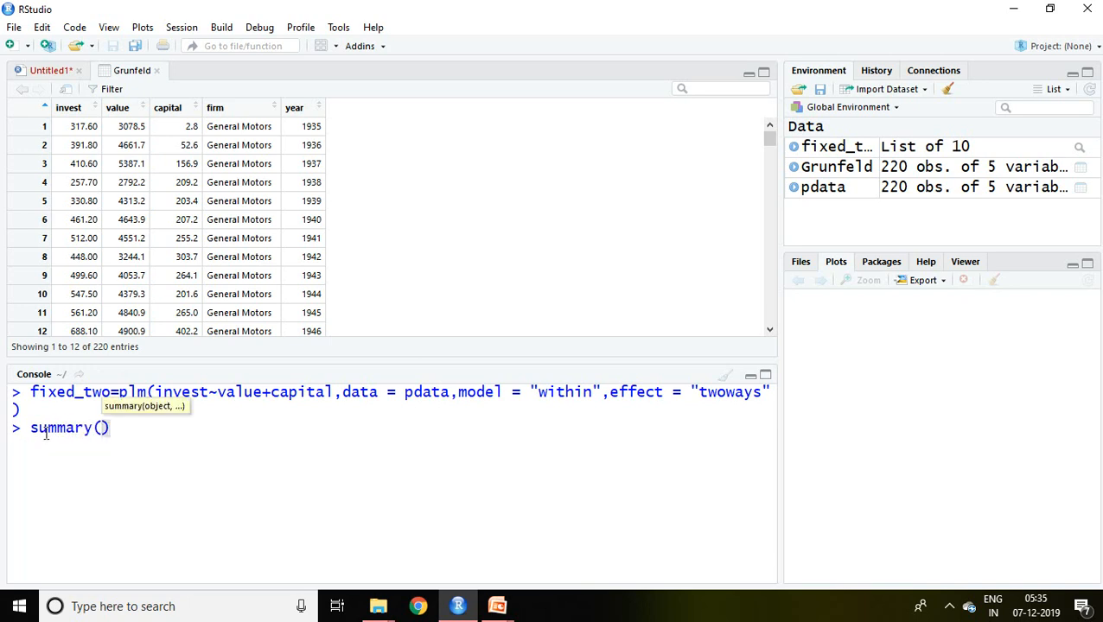
text(fixed_two)
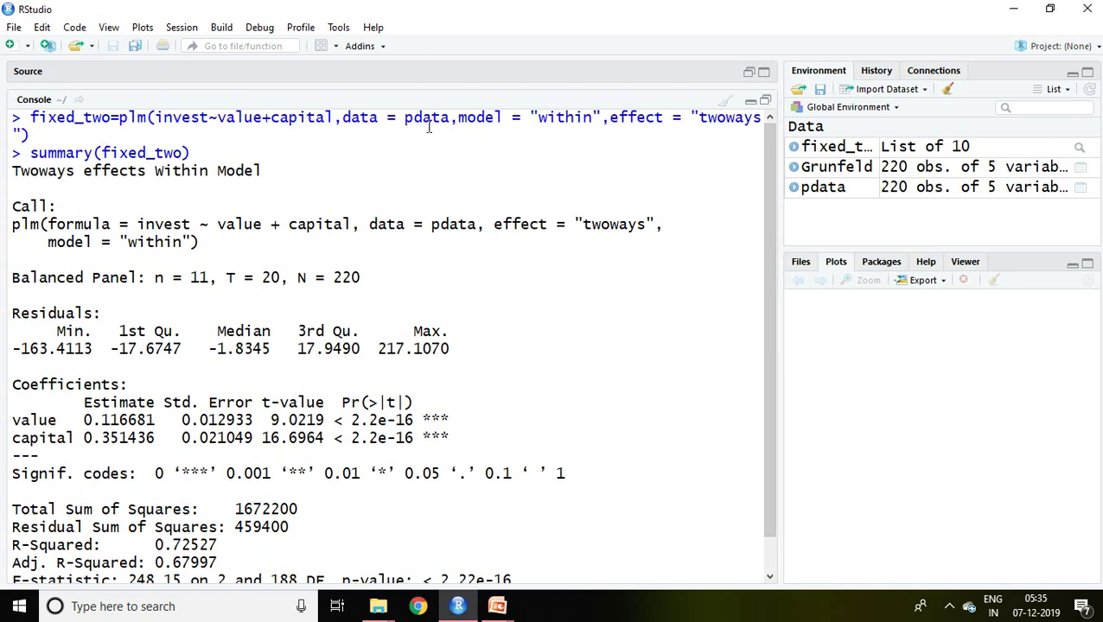
mouse_move(53, 437)
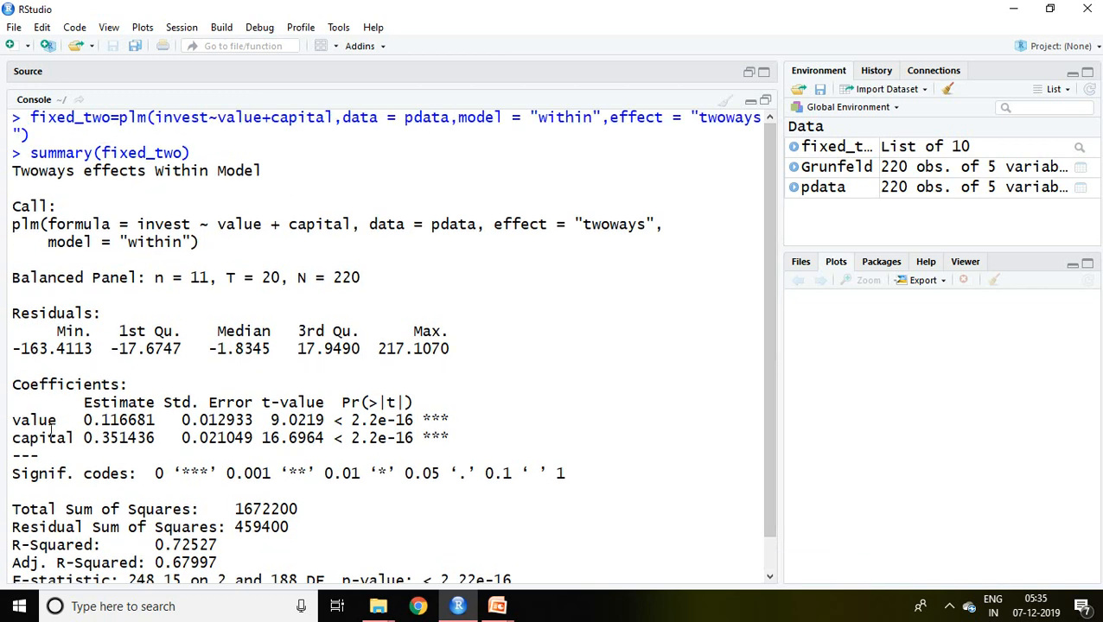
mouse_move(73, 441)
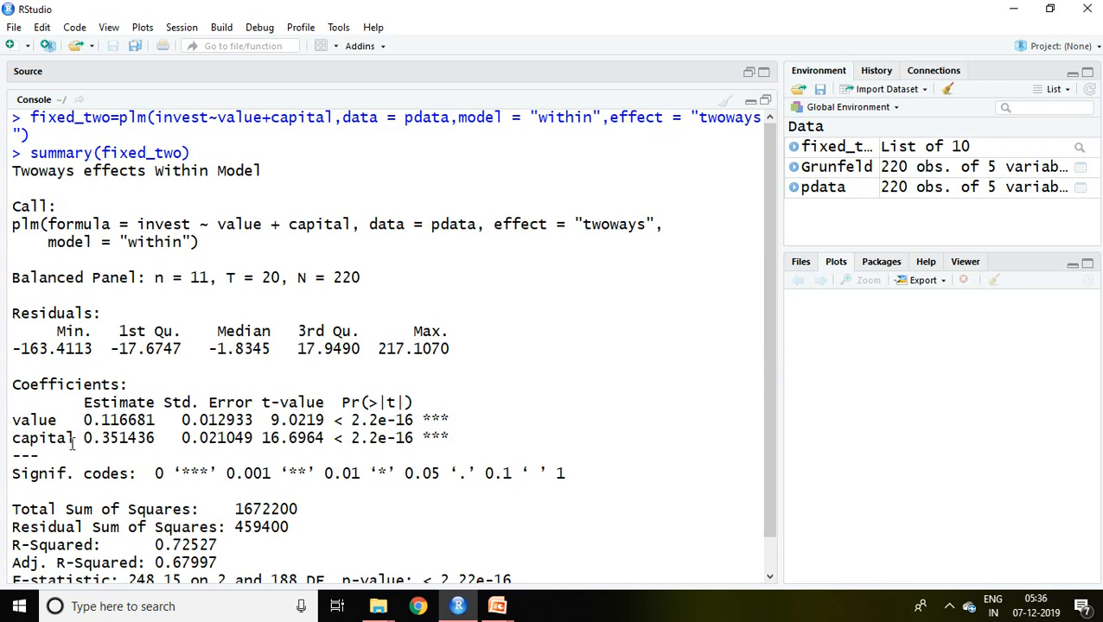
mouse_move(450, 420)
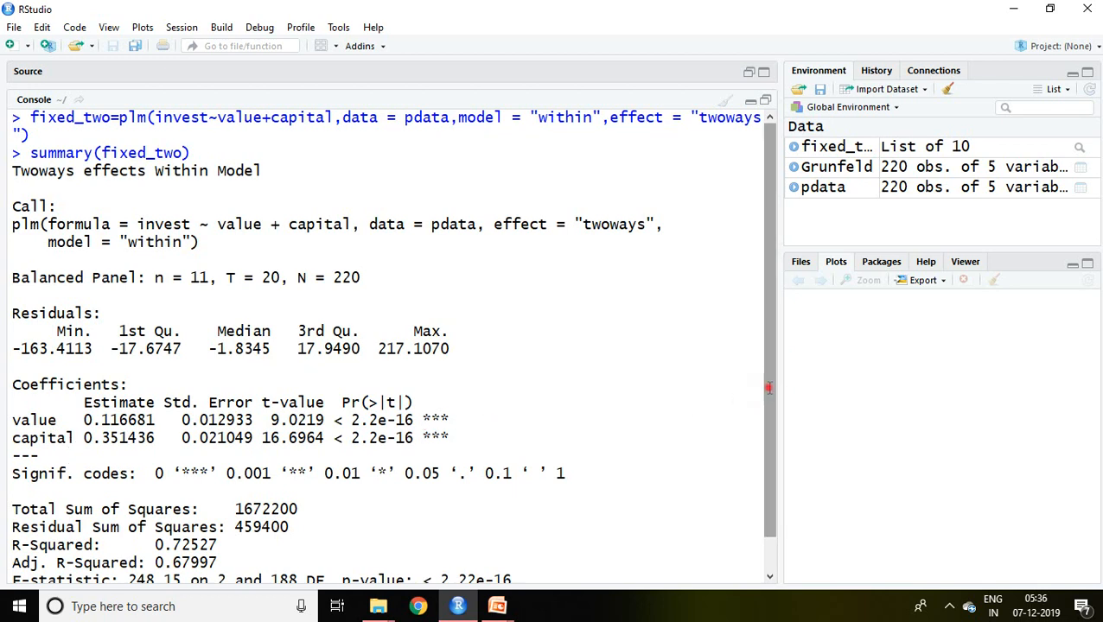
Scroll the Twoways Within Model summary down to the F-statistic 248.15 on 2 and 188 DF
scroll(down, 3)
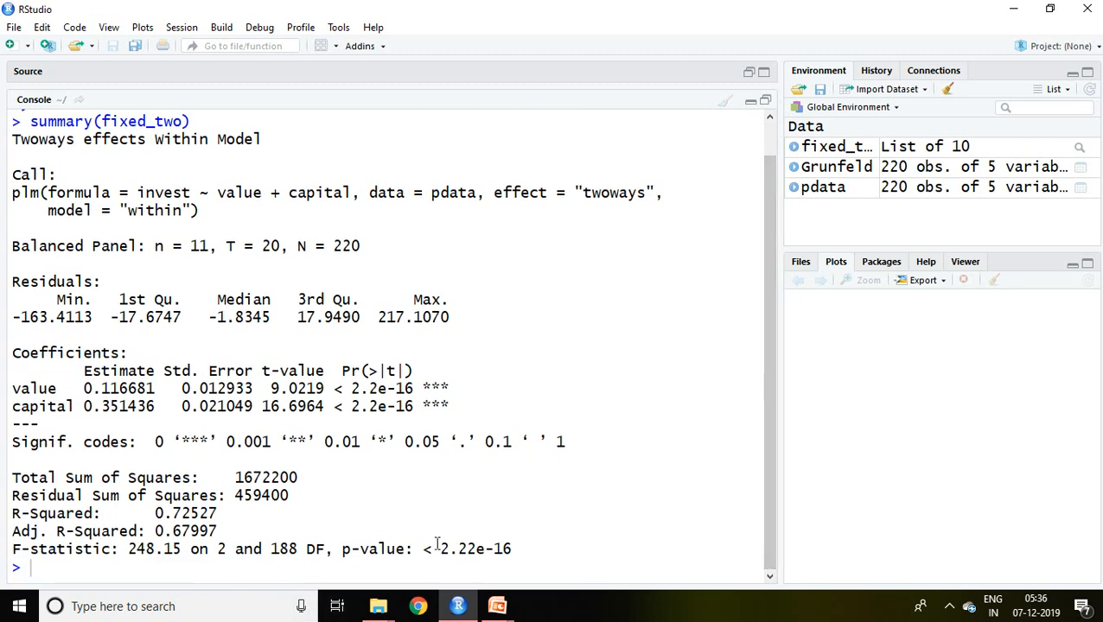
mouse_move(503, 550)
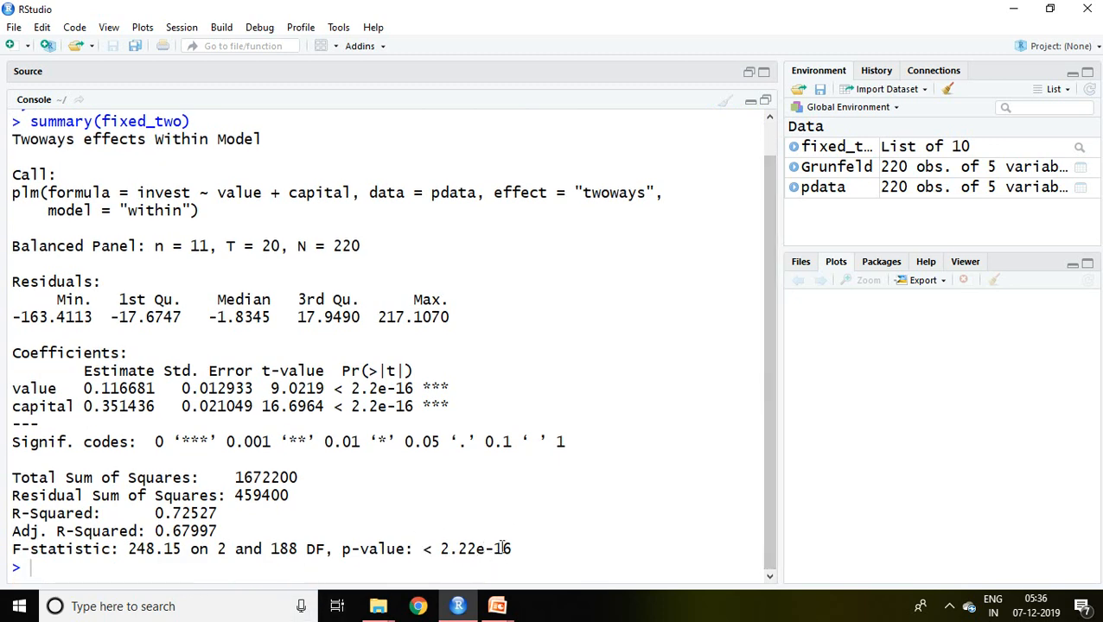
mouse_move(505, 558)
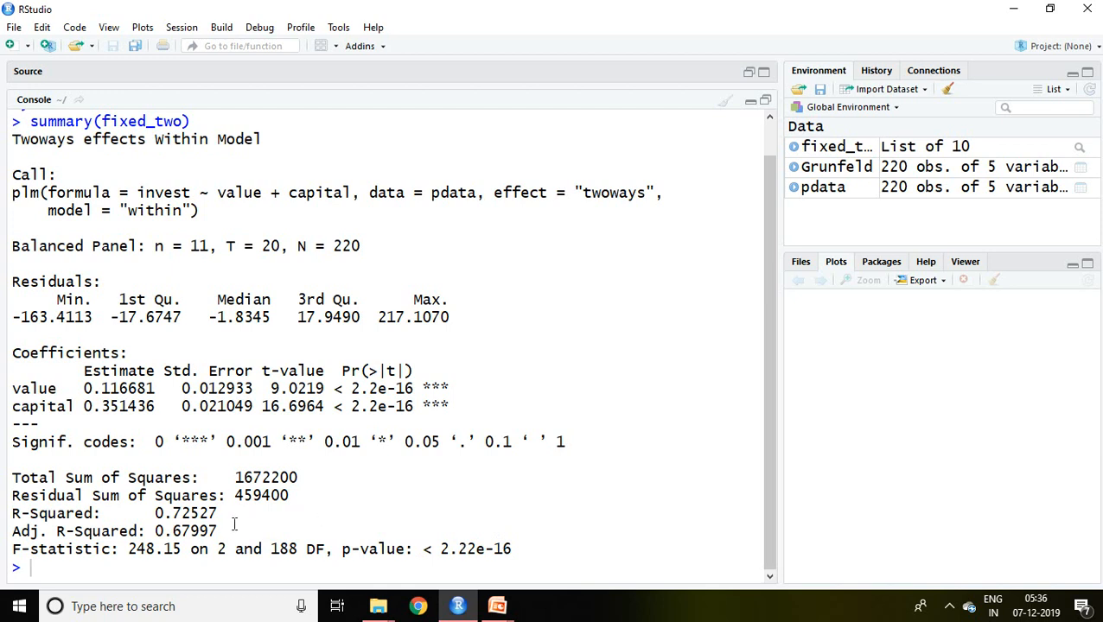
mouse_move(208, 513)
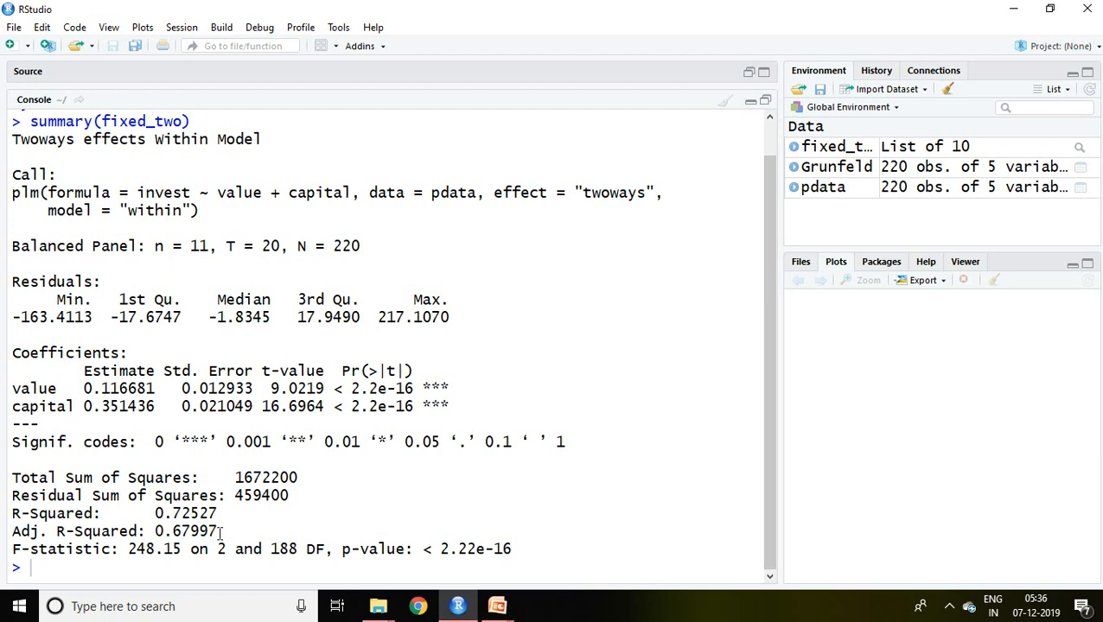
mouse_move(564, 416)
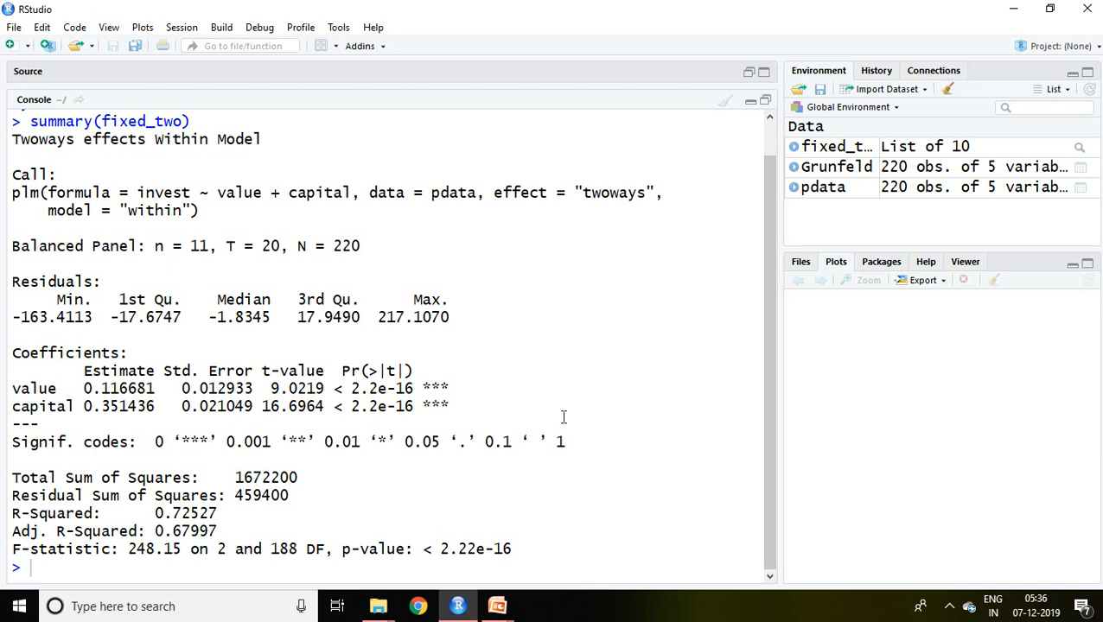
mouse_move(215, 307)
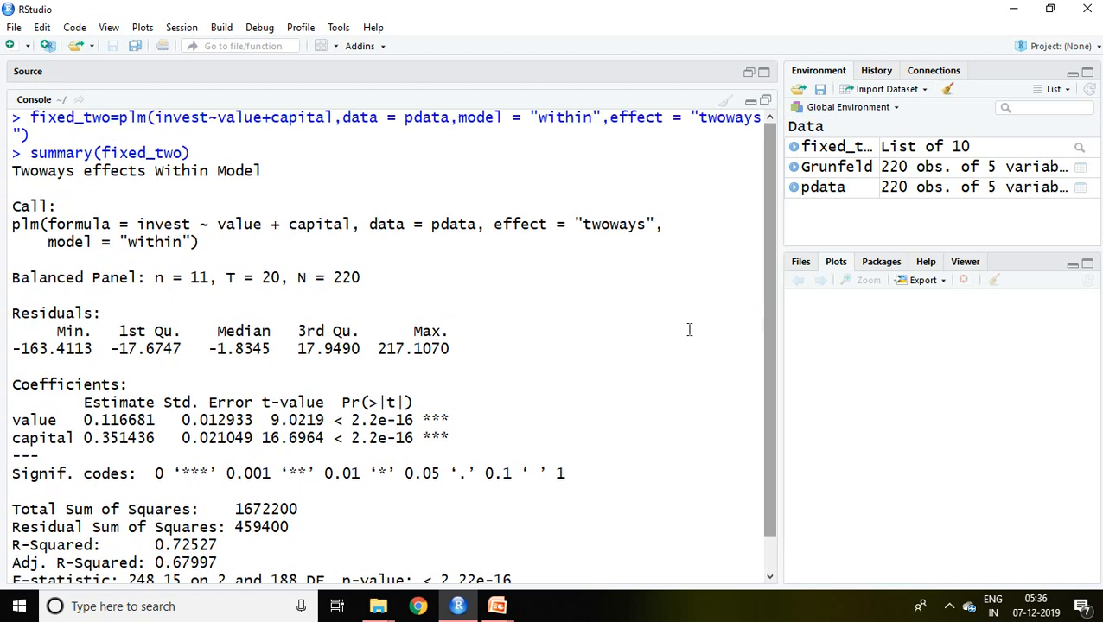
mouse_move(682, 351)
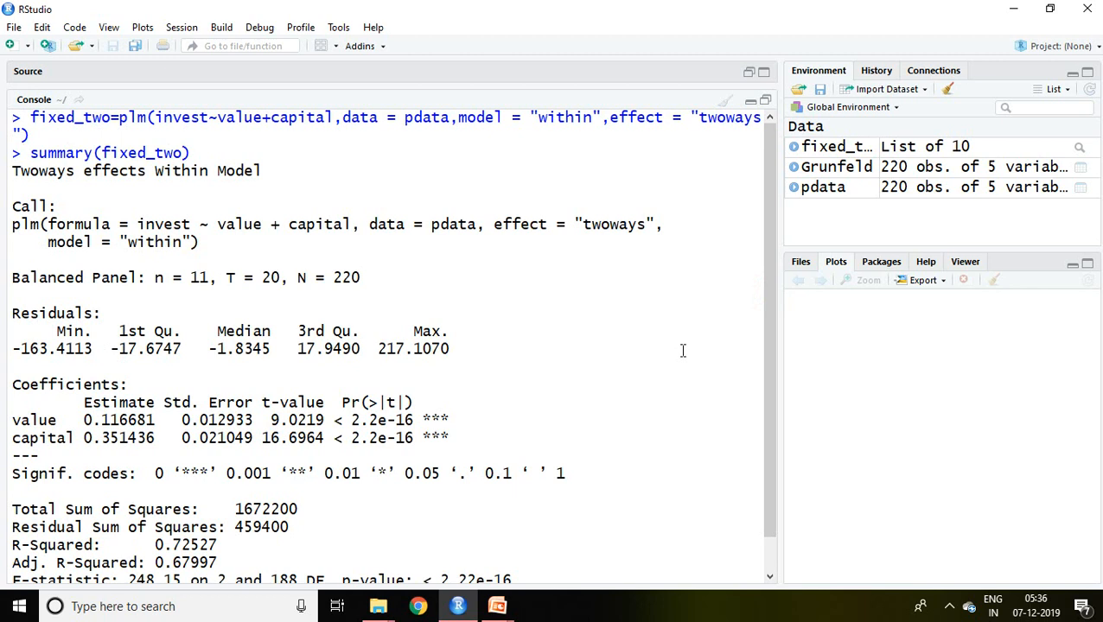